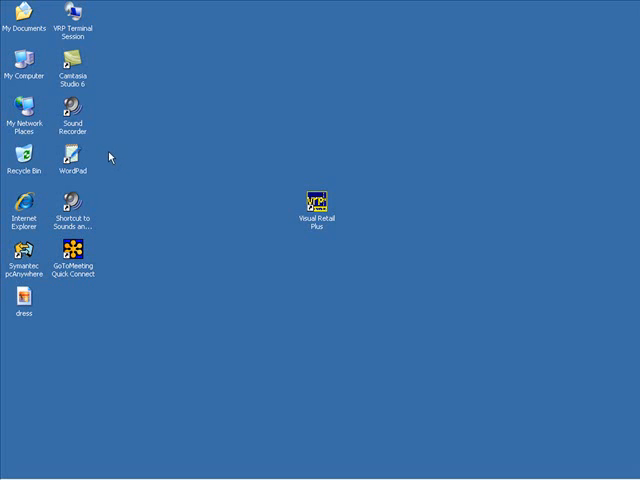
Step: Browse from My Computer through Local Disk (C:) into the pos folder
double_click(22, 70)
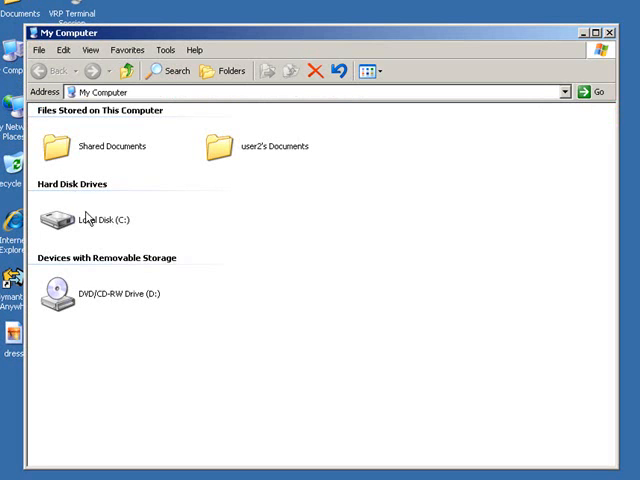
double_click(90, 220)
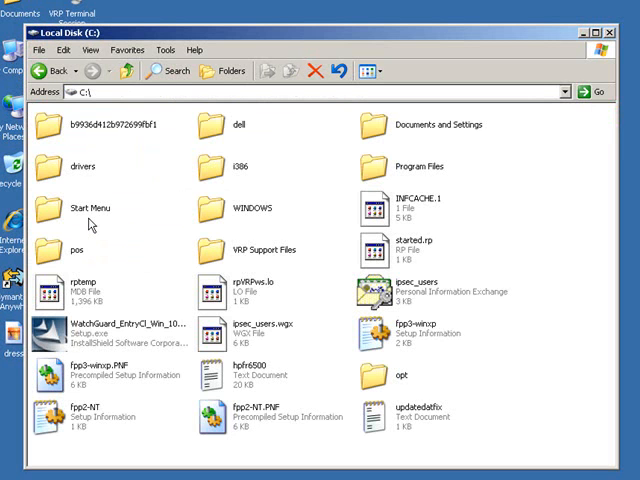
mouse_move(78, 252)
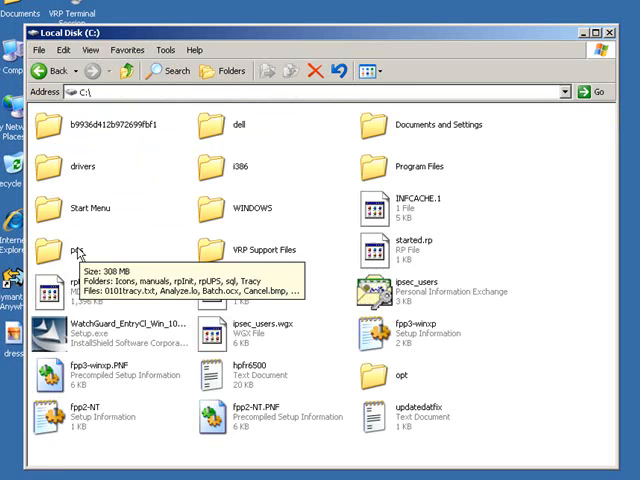
double_click(77, 243)
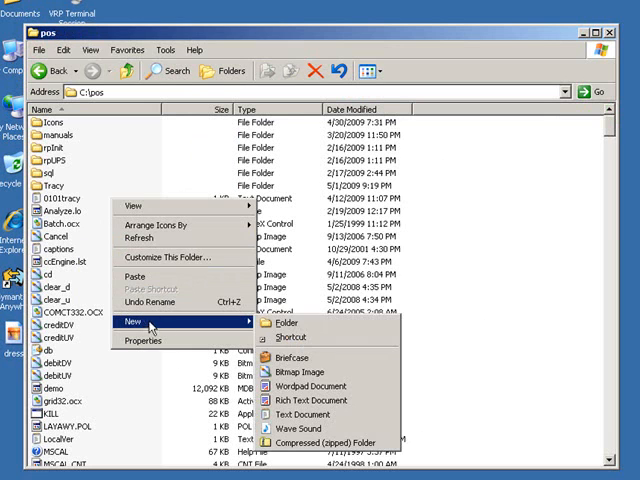
mouse_move(286, 323)
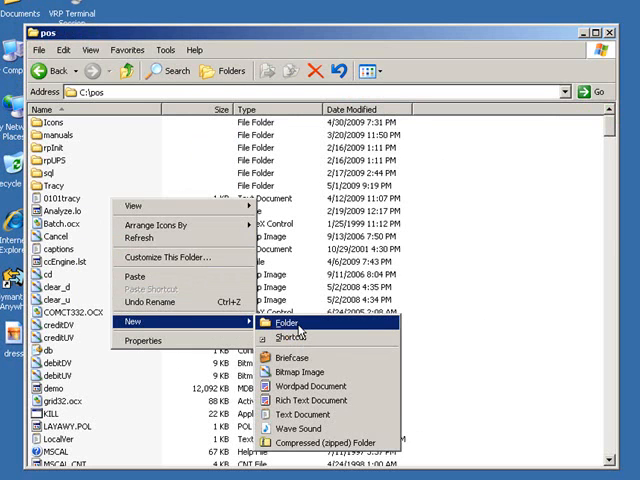
Step: Create a folder named Images inside C:\pos and open it
left_click(285, 323)
type("Images")
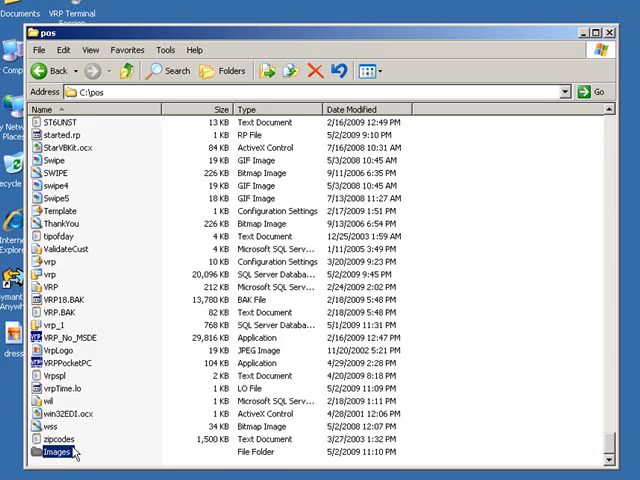
double_click(57, 452)
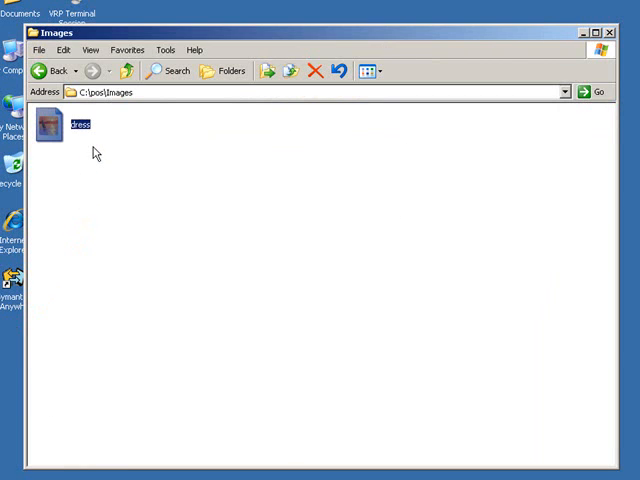
Step: Rename the dress image to T85231, then launch Visual Retail Plus and open its configuration
right_click(49, 124)
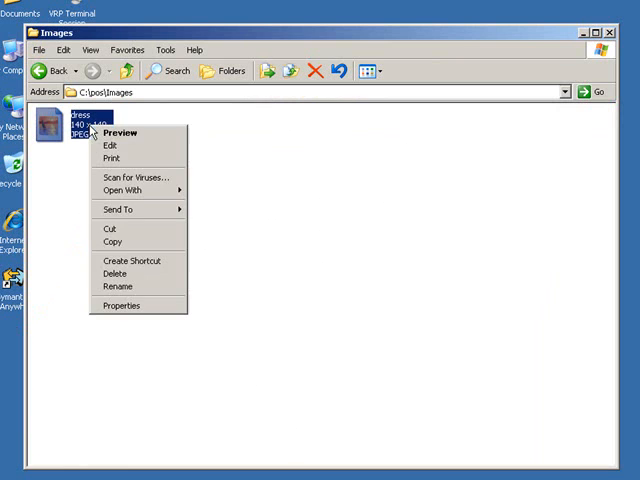
left_click(117, 286)
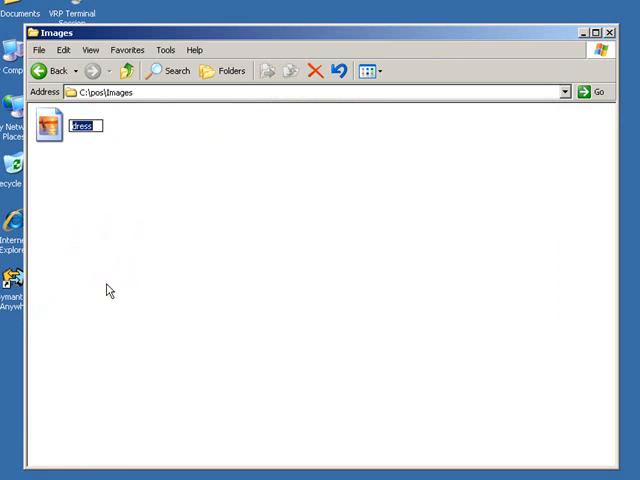
type("T85231")
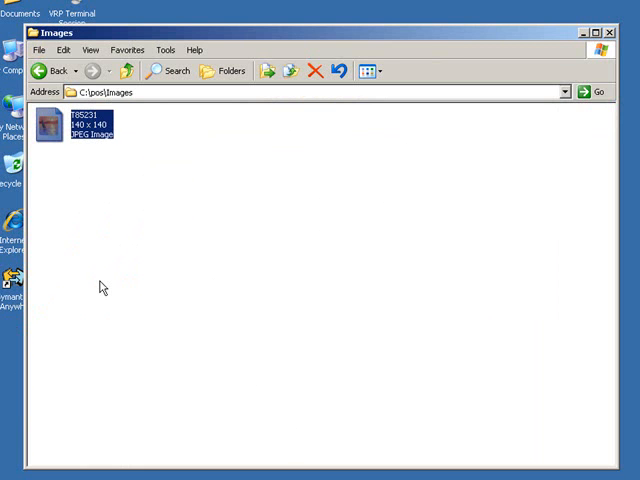
mouse_move(491, 108)
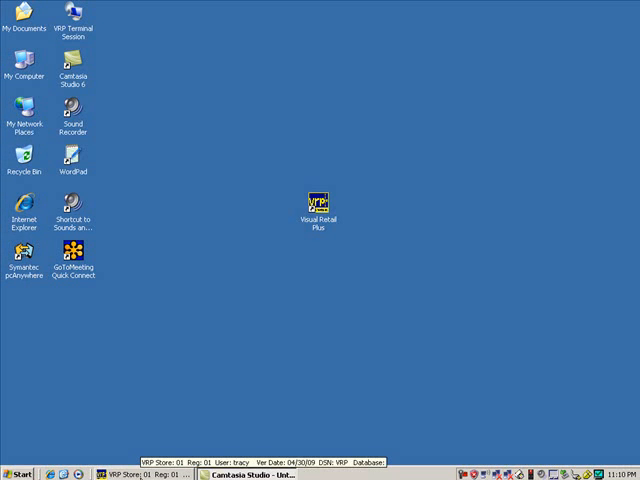
double_click(314, 203)
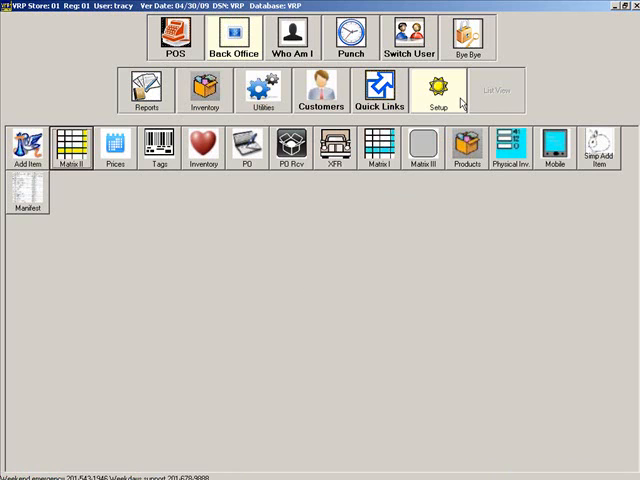
left_click(435, 90)
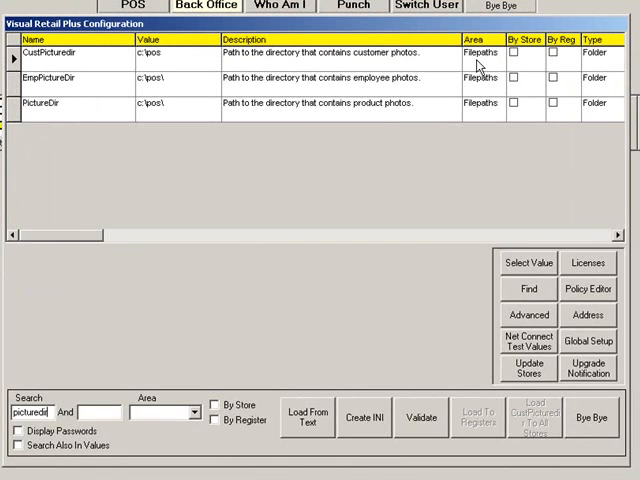
mouse_move(210, 82)
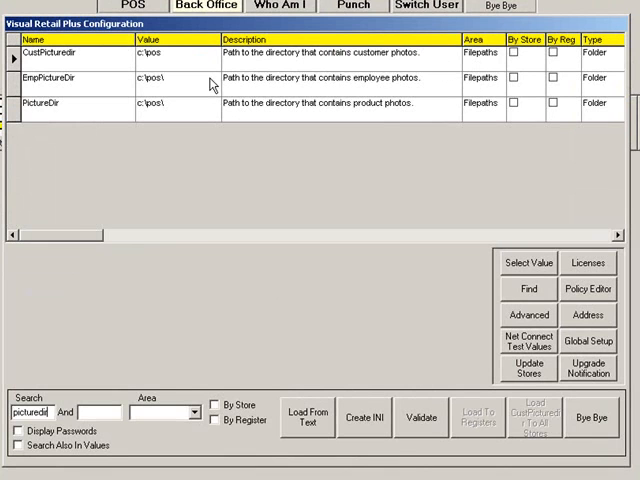
Step: Set PictureDir to c:\pos\images, then exit the configuration and confirm
left_click(160, 105)
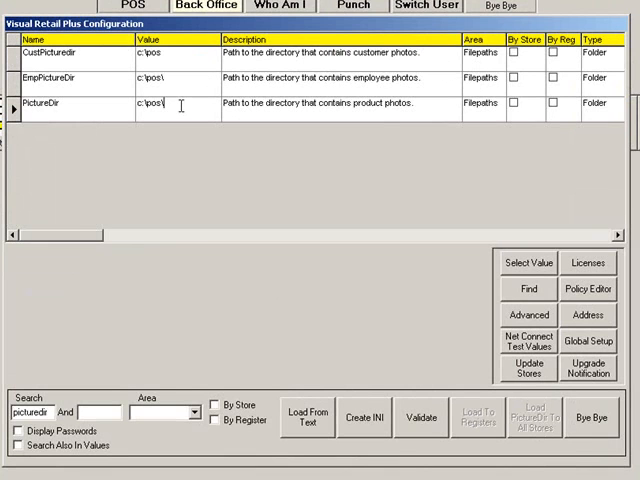
type("images")
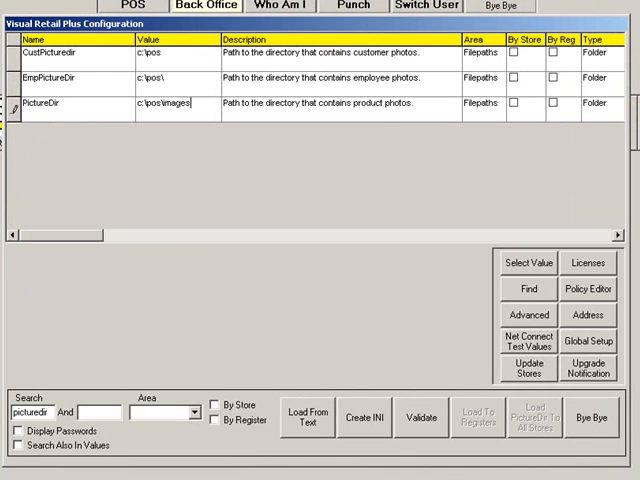
left_click(150, 78)
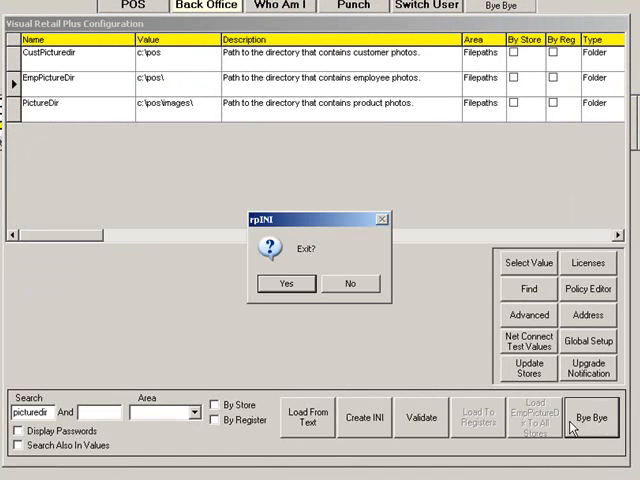
left_click(285, 283)
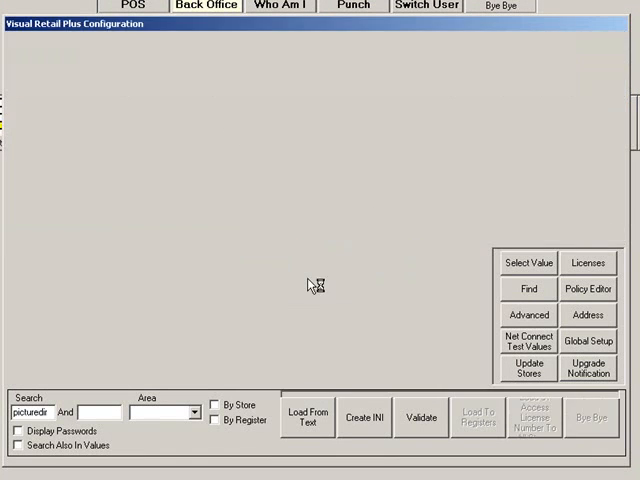